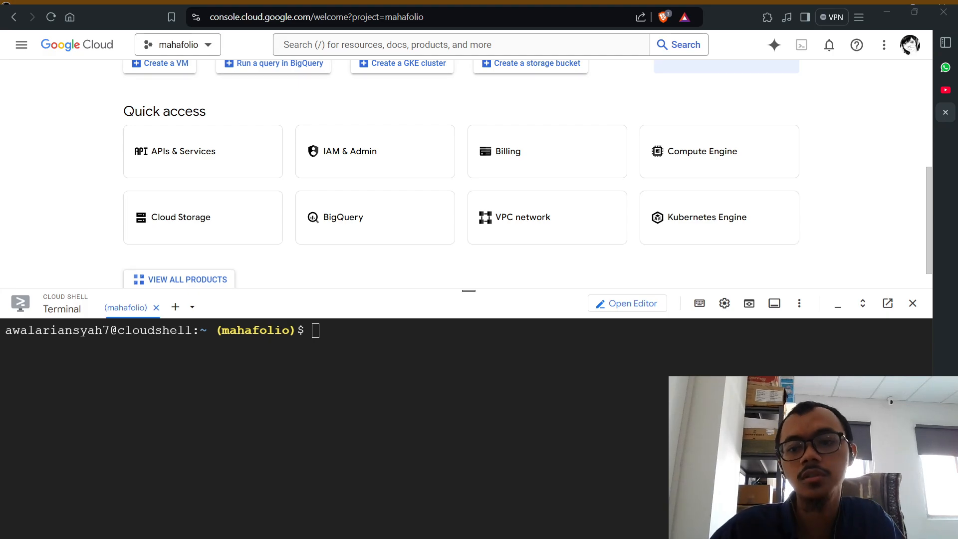
mouse_move(502, 82)
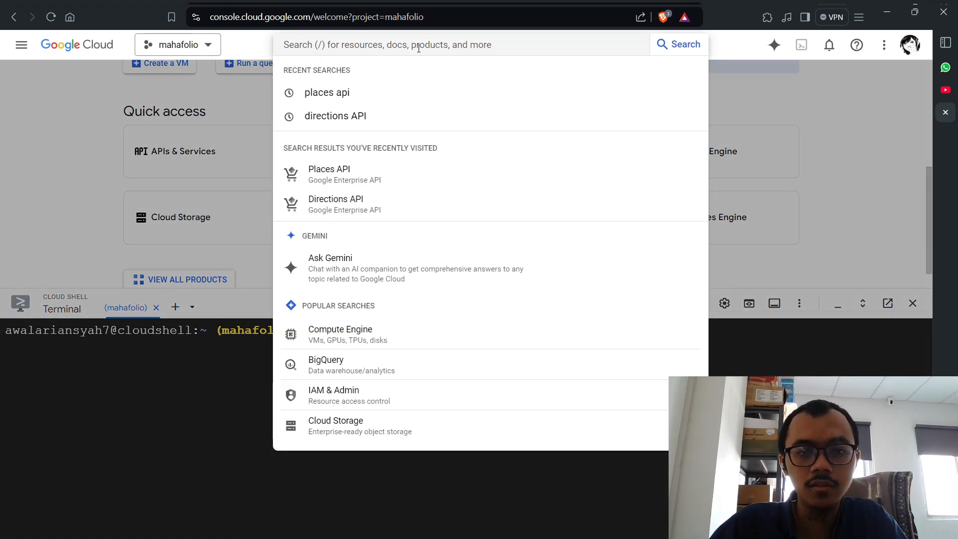
Search the console for 'places api' and open the Places API product page
click(327, 92)
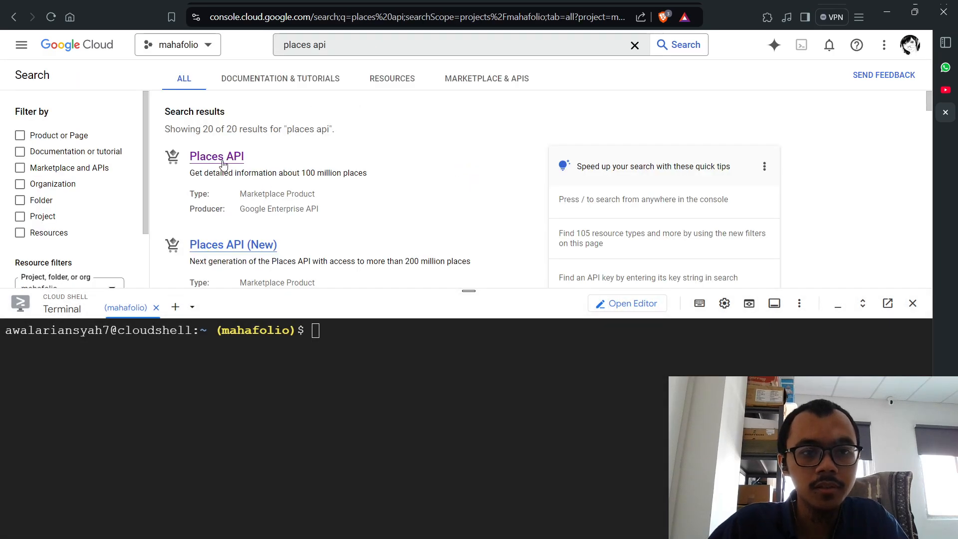
click(217, 157)
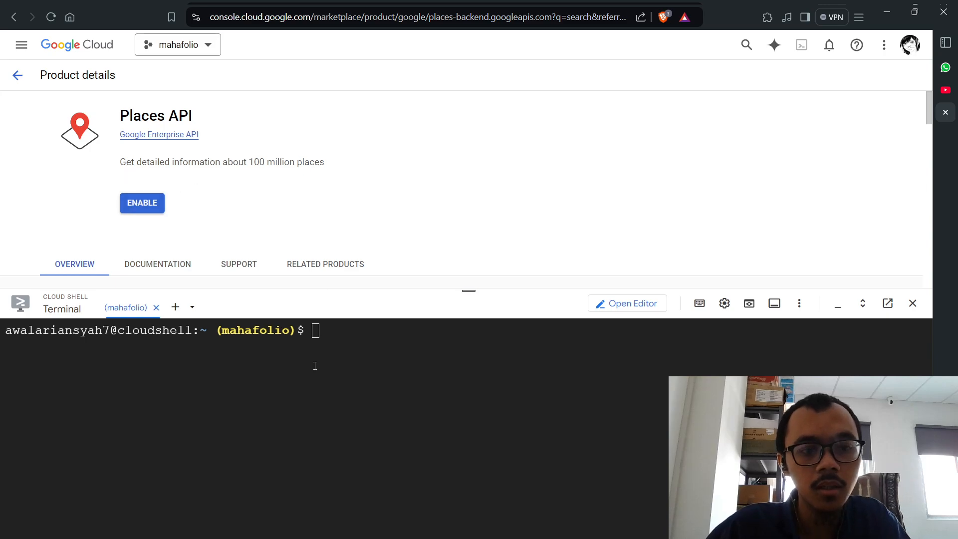
Run 'gcloud services enable places-backend.googleapis.com' in Cloud Shell until it finishes successfully
text(g)
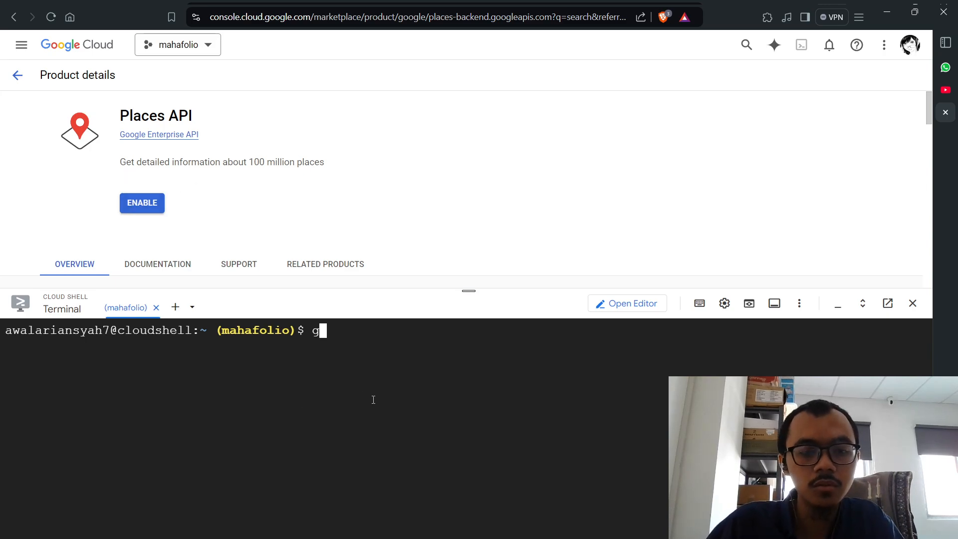
text(cloud)
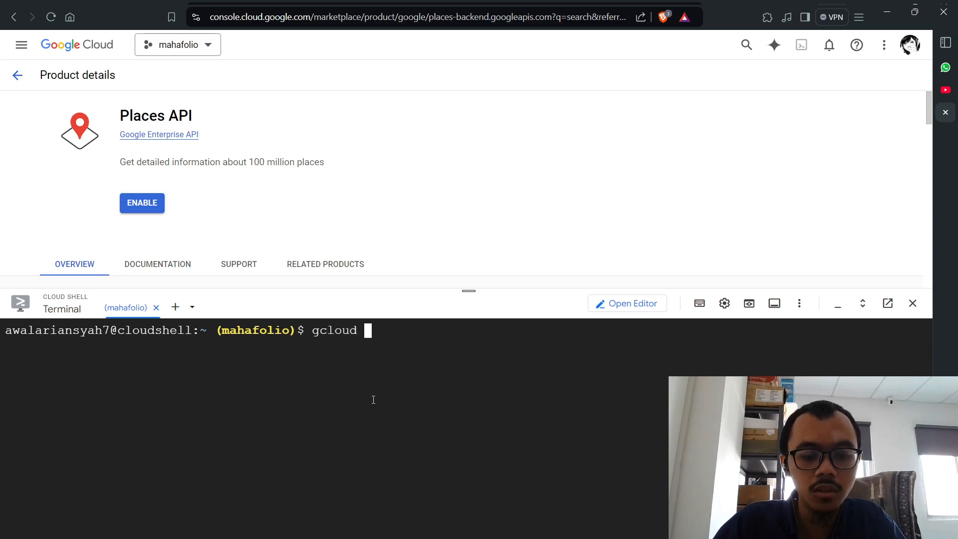
text(services)
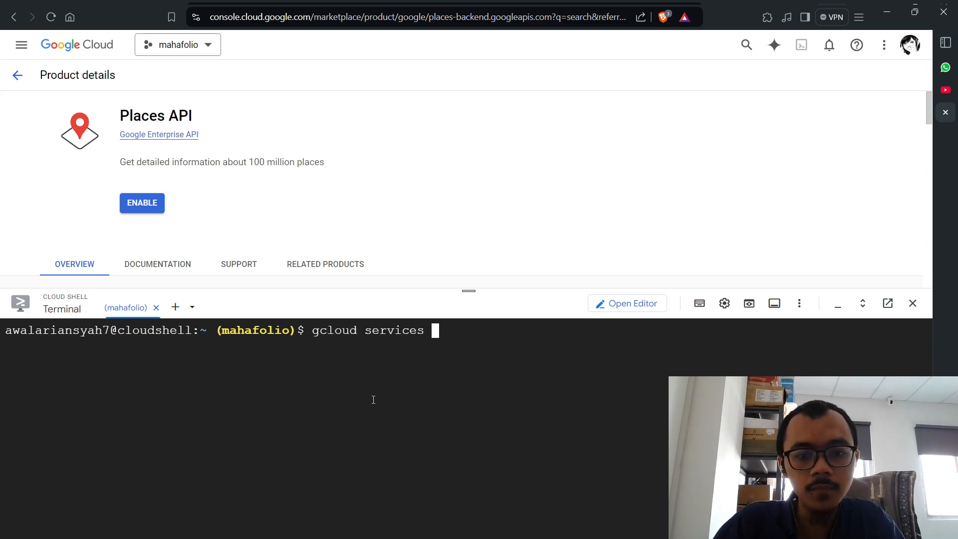
text(enable)
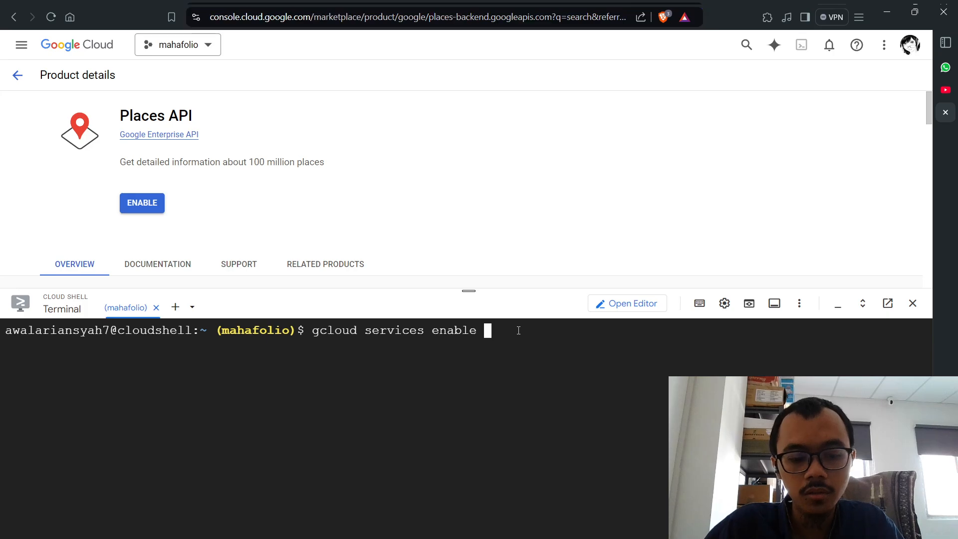
text(places-backend.googleapis.com)
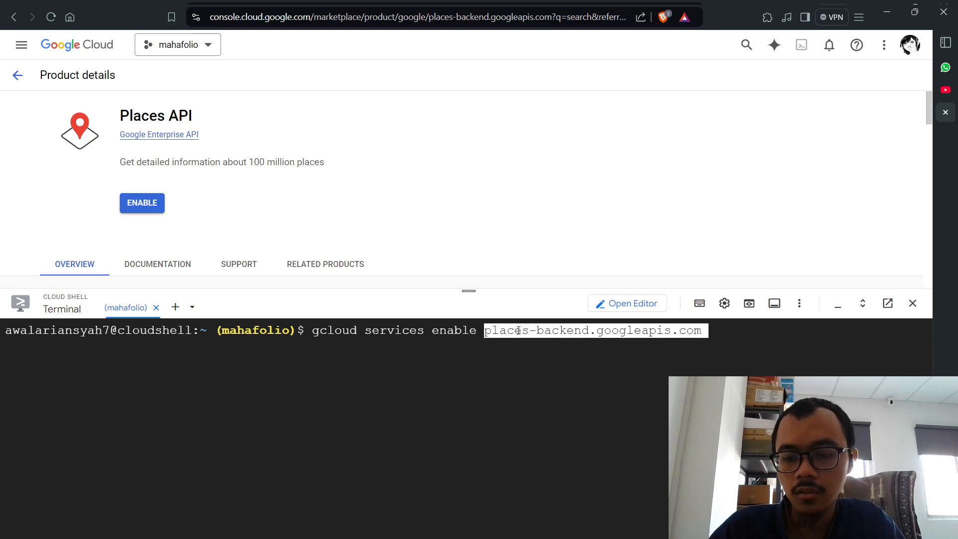
key(Return)
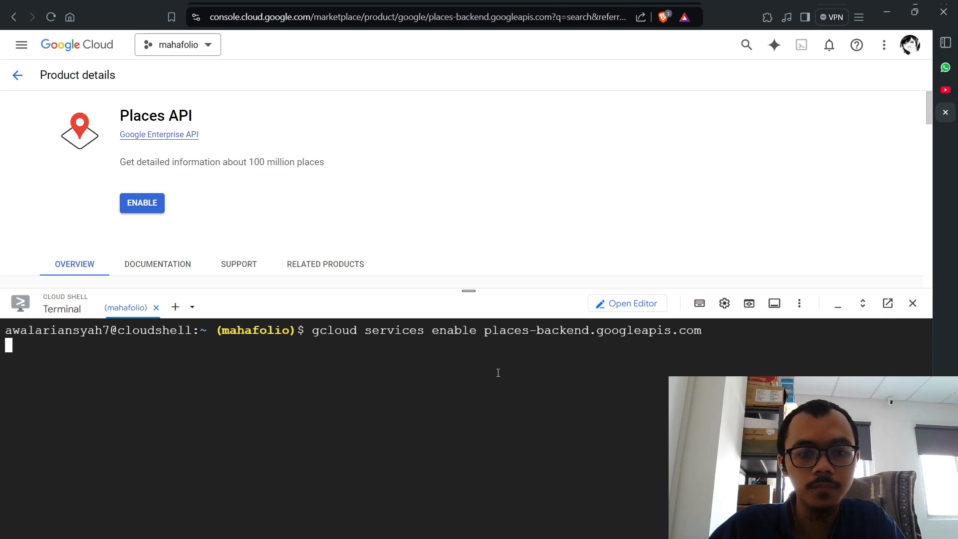
key(Return)
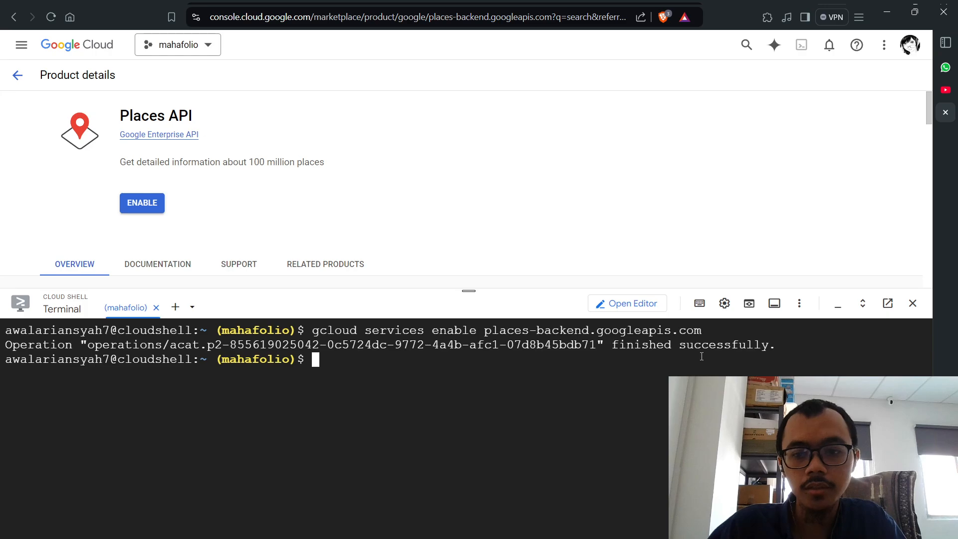
mouse_move(17, 75)
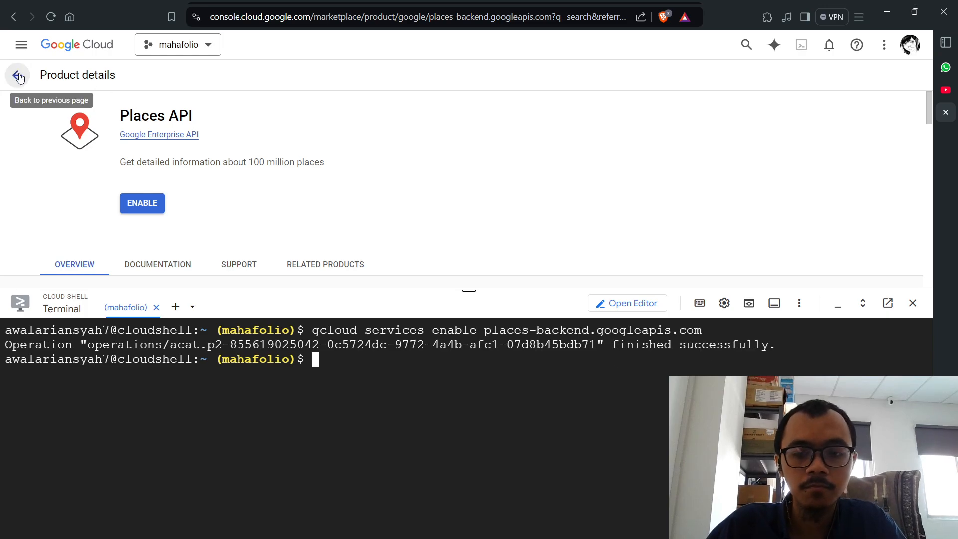
Reopen the Places API page from the search results to confirm it shows 'API Enabled'
click(18, 75)
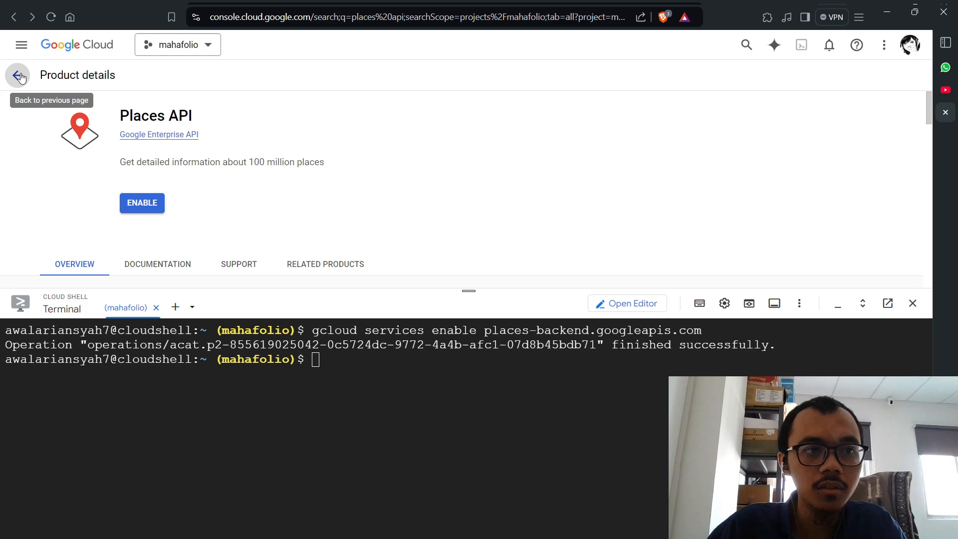
click(19, 74)
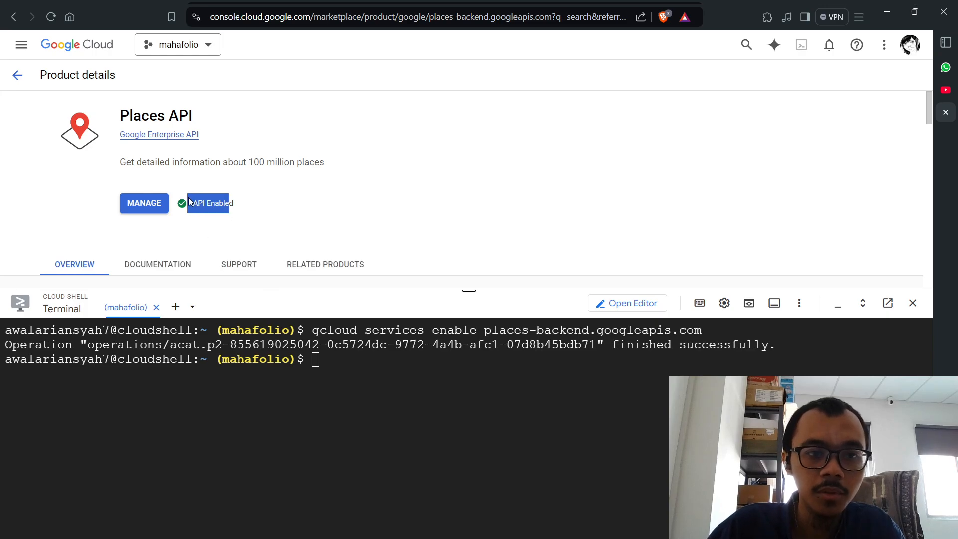
Run 'gcloud services disable places-backend.googleapis.com' in Cloud Shell to disable the service
text(gcloud services enable places-backend.googleapis.com)
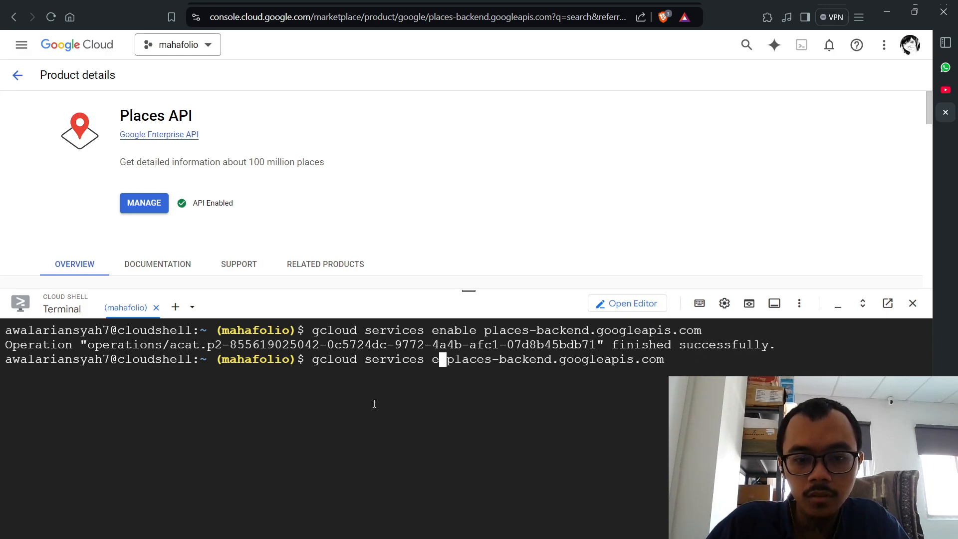
text(disable)
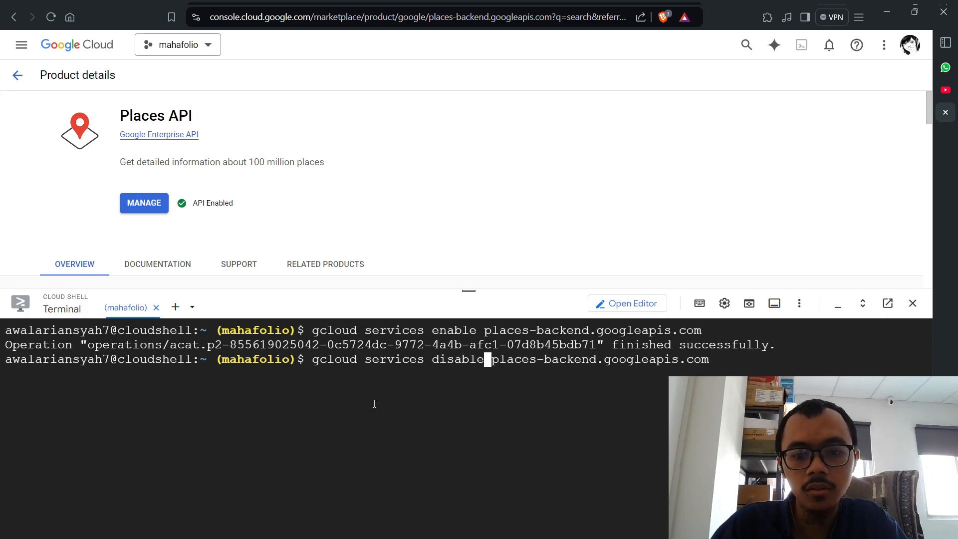
key(Return)
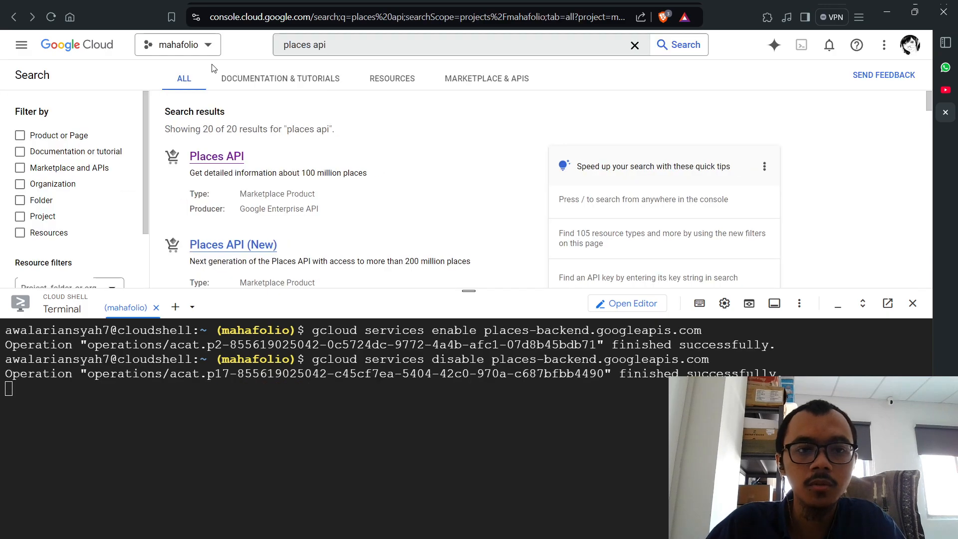
Search the console for 'directio' so Directions API appears among the results
click(455, 45)
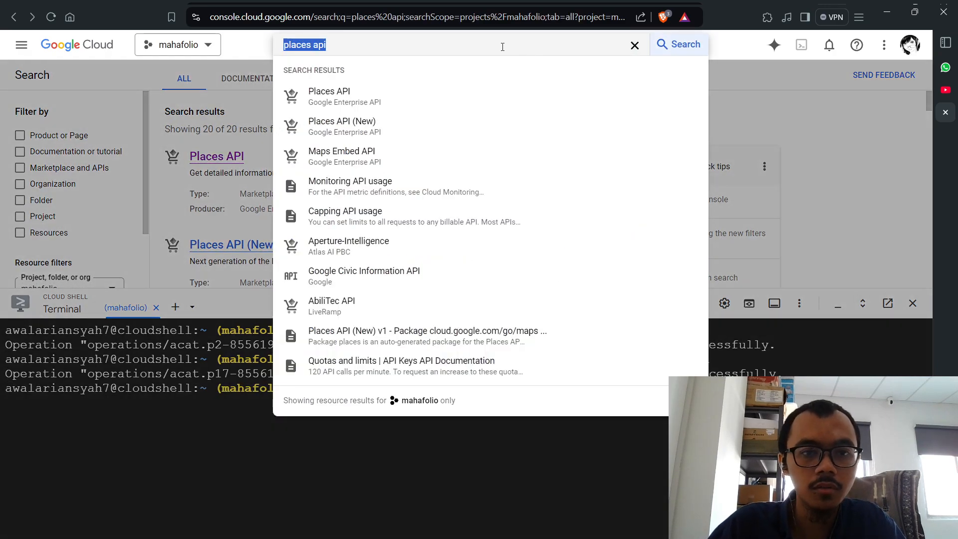
text(distillation)
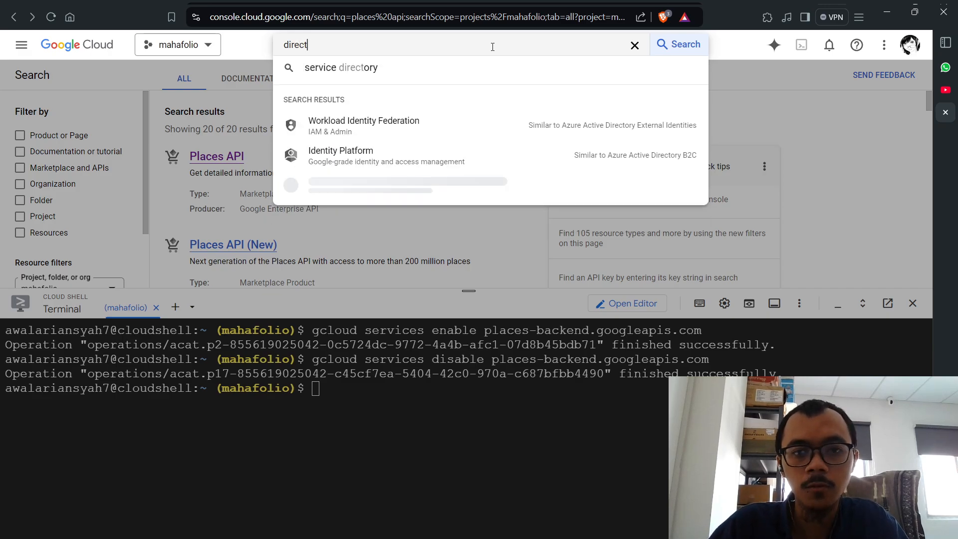
key(Backspace)
text(ion api)
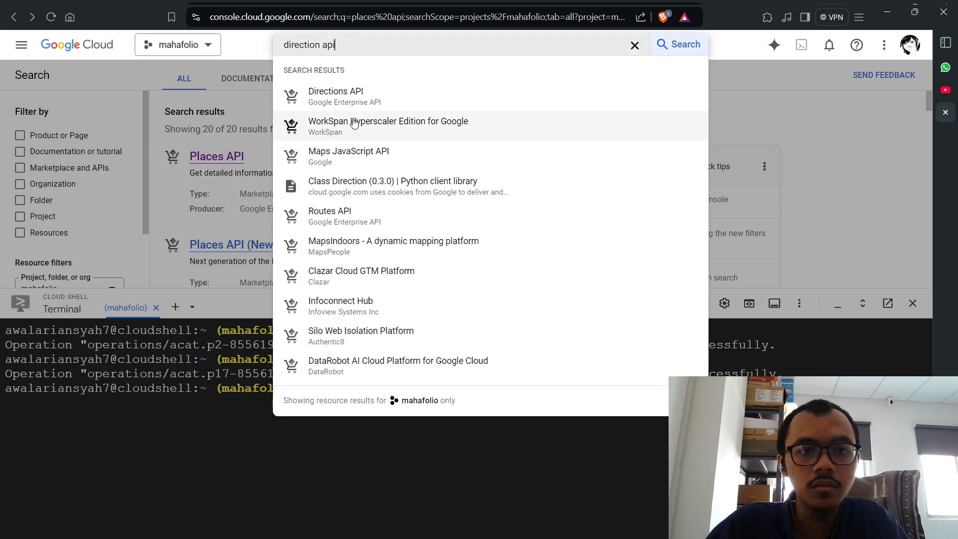
click(335, 91)
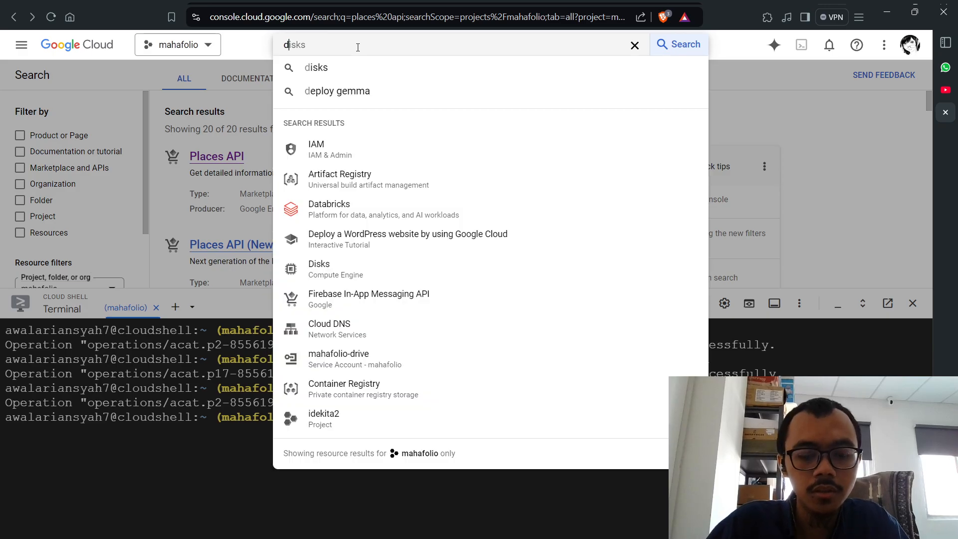
text(directio)
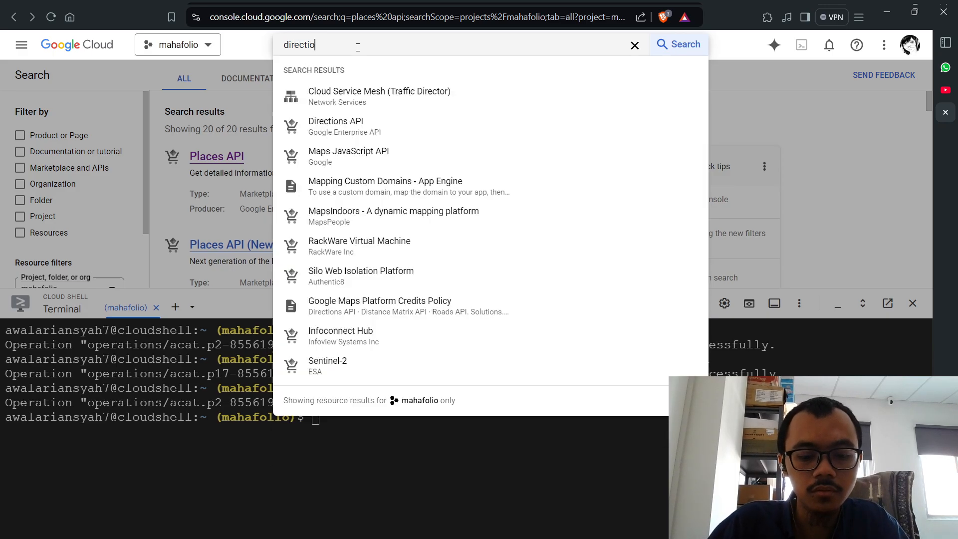